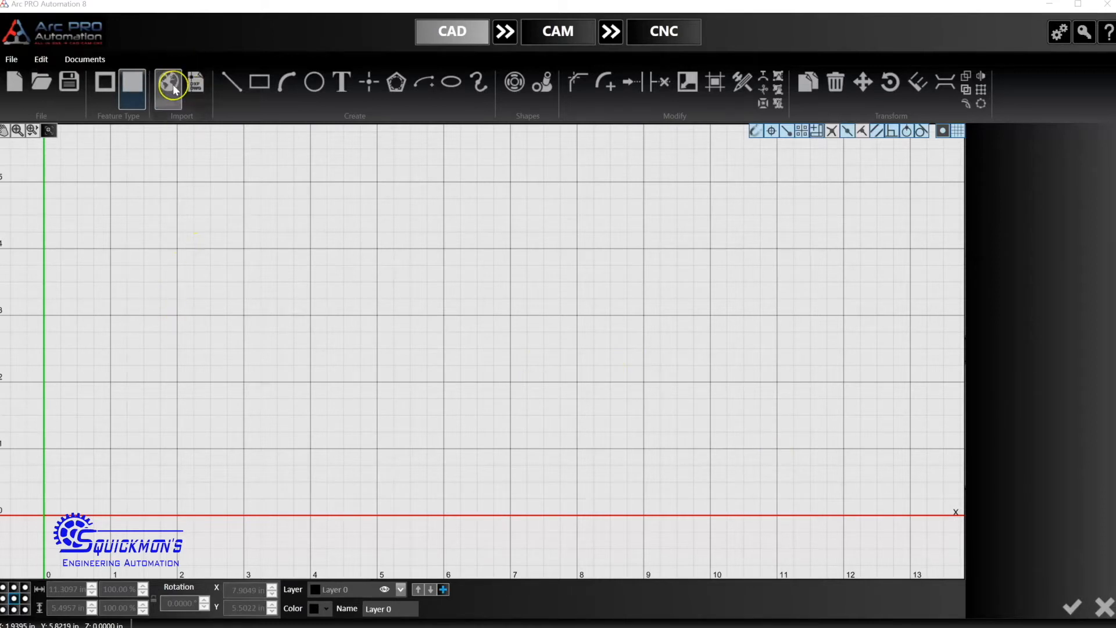
pyautogui.moveTo(168, 83)
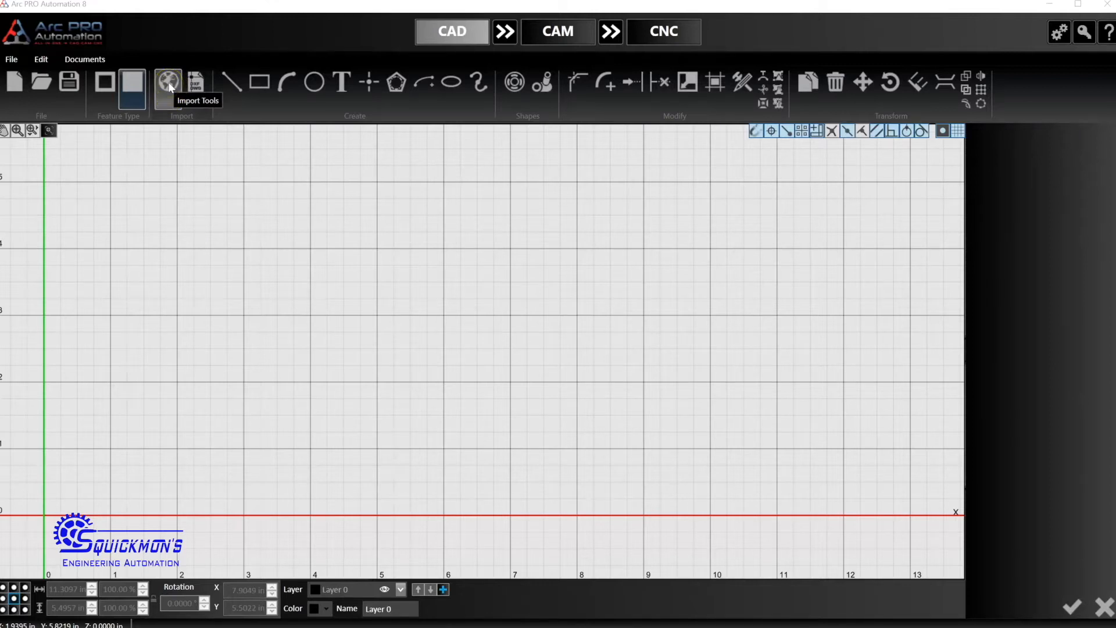
# Step: Show the Import Silhouette / Centerline / Color Image choices from the CAD ribbon
pyautogui.click(166, 83)
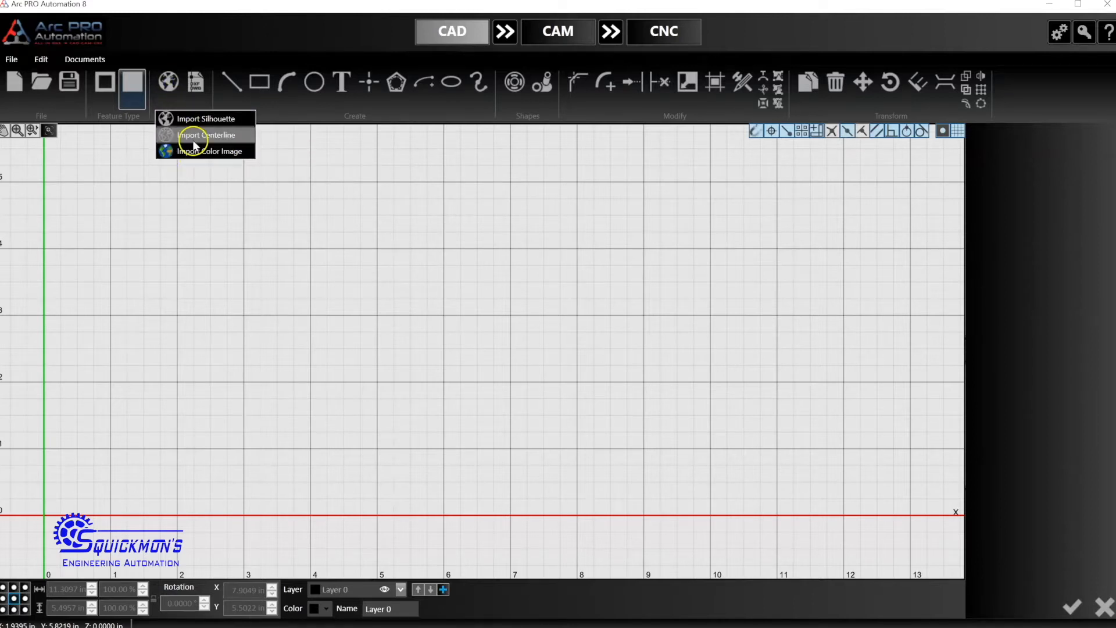
pyautogui.moveTo(205, 118)
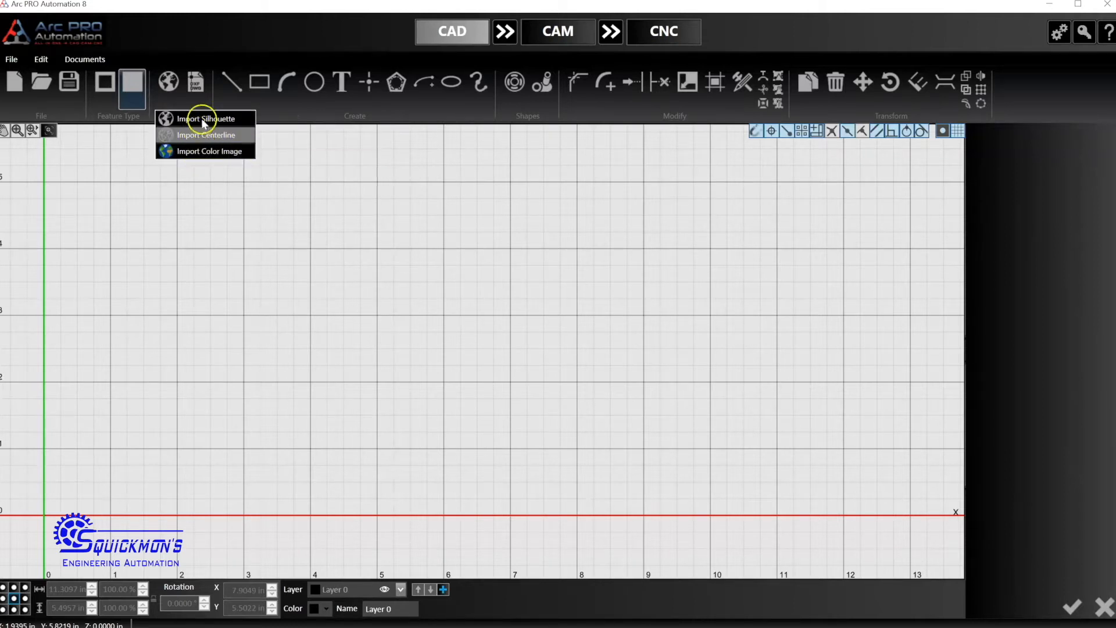
pyautogui.moveTo(213, 118)
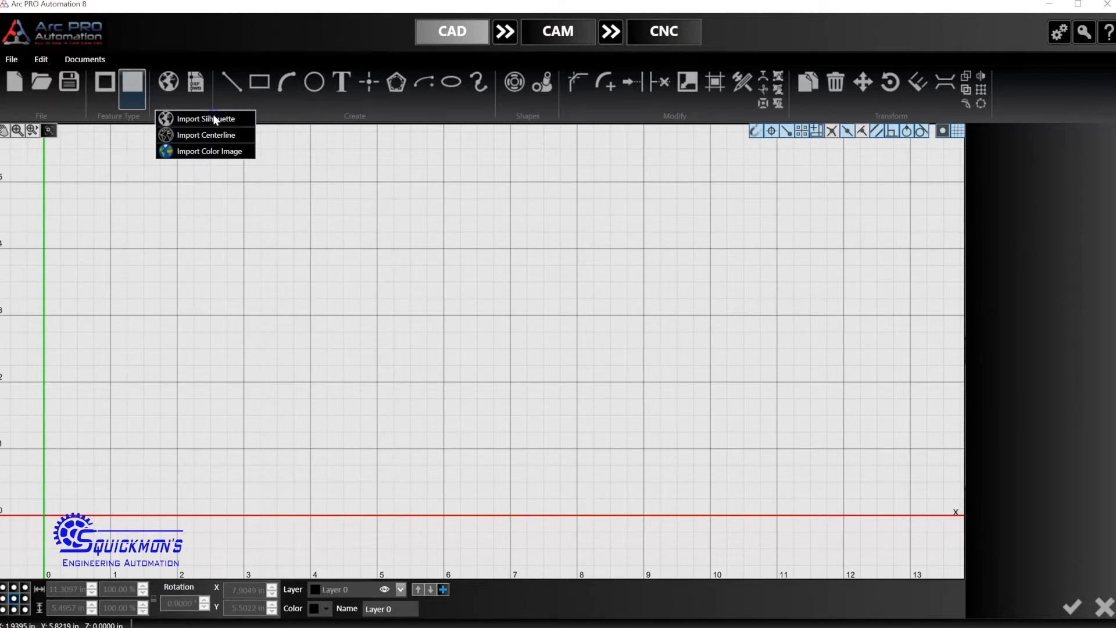
# Step: Begin a silhouette import and pick deers in the wild.jpg from the Clip Art pictures folder
pyautogui.click(207, 118)
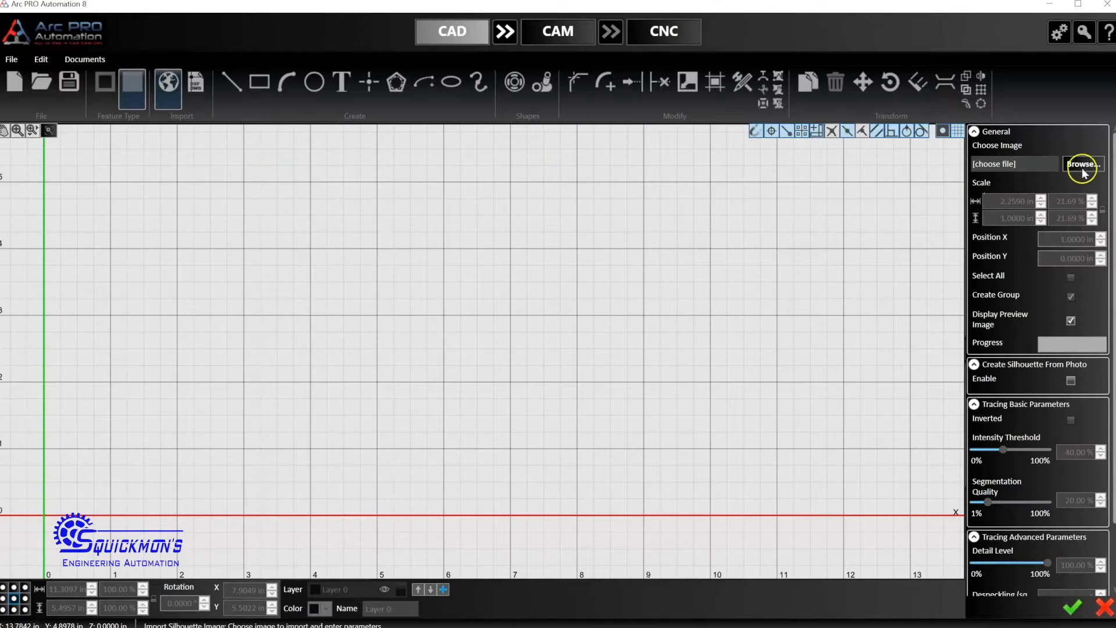
pyautogui.click(1083, 164)
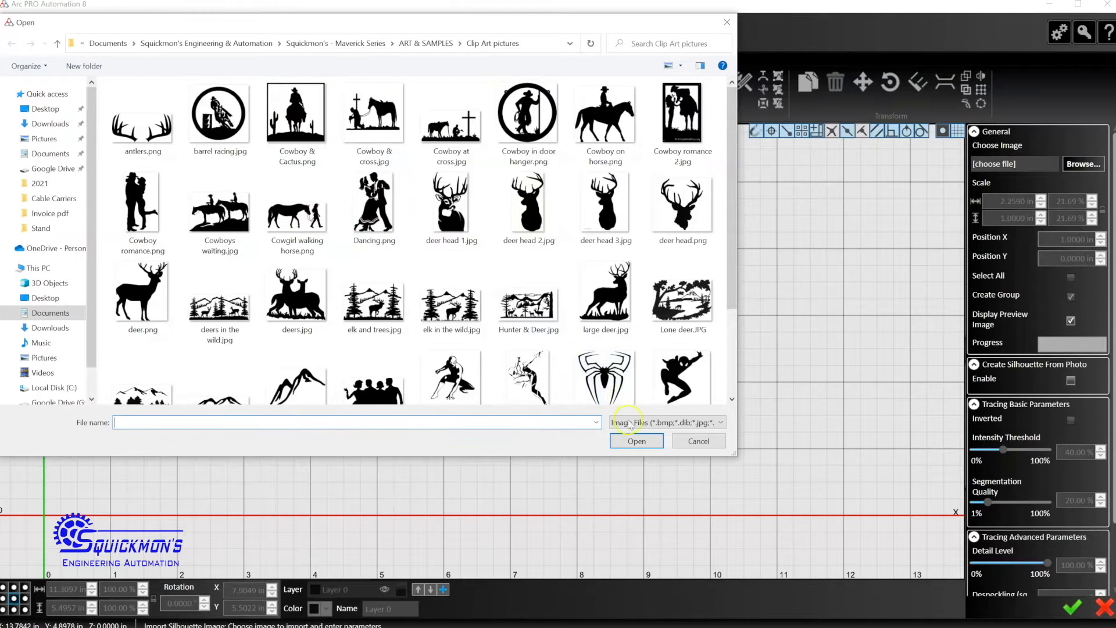
pyautogui.click(681, 111)
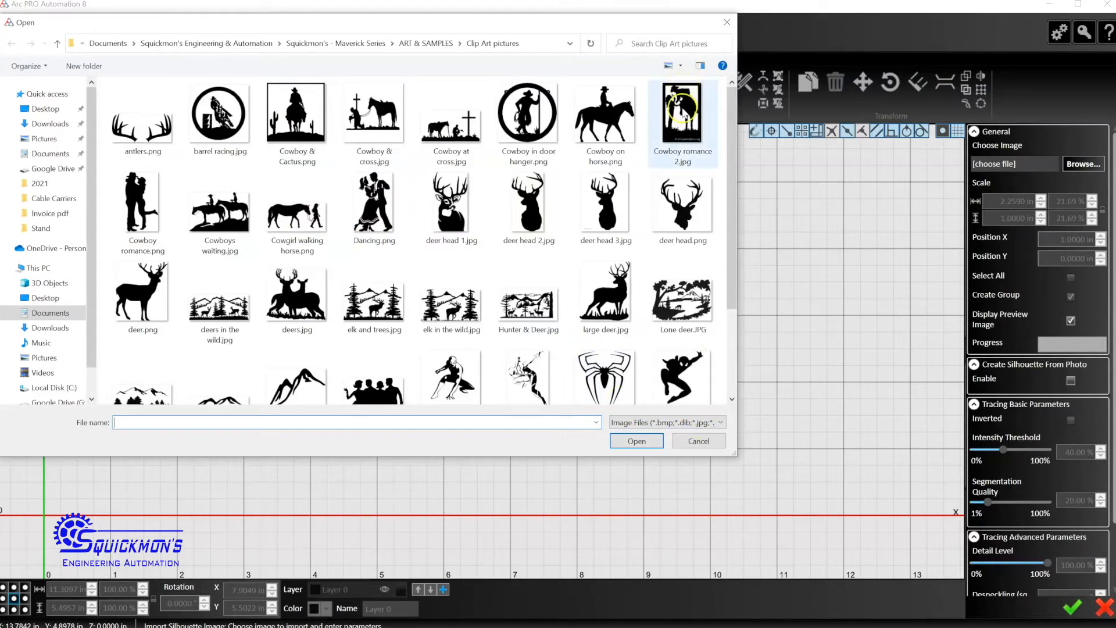
pyautogui.click(667, 66)
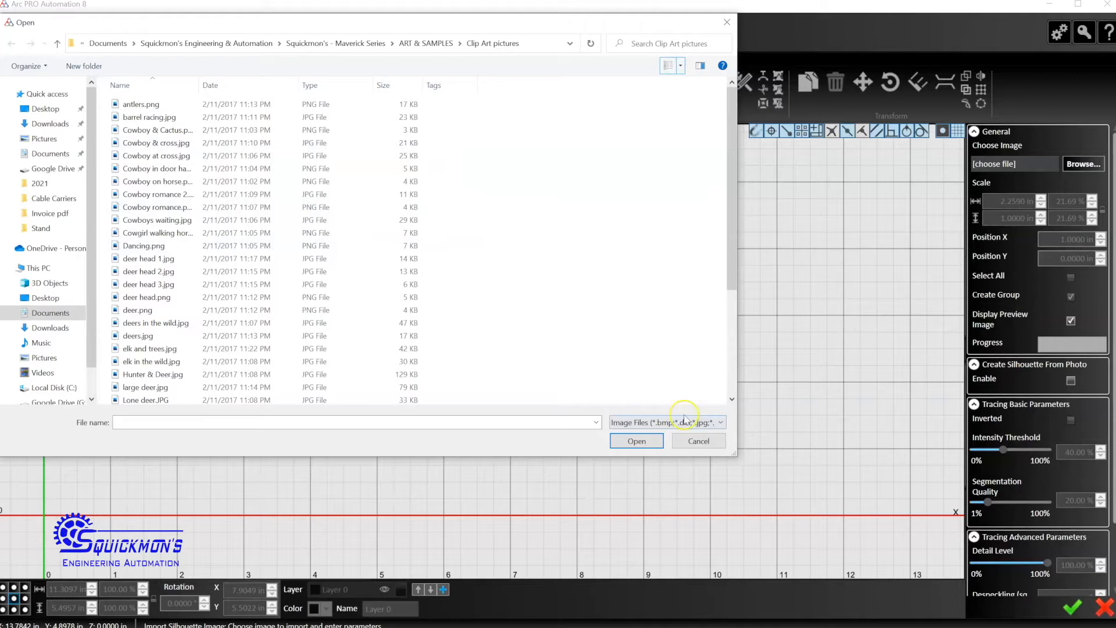
pyautogui.click(678, 64)
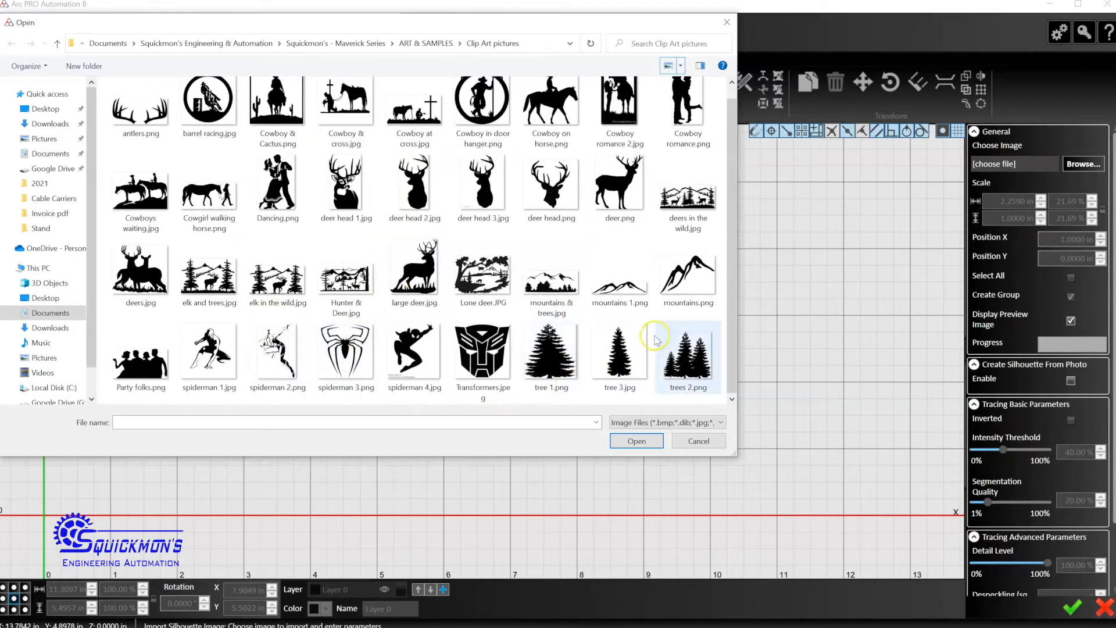
pyautogui.click(687, 196)
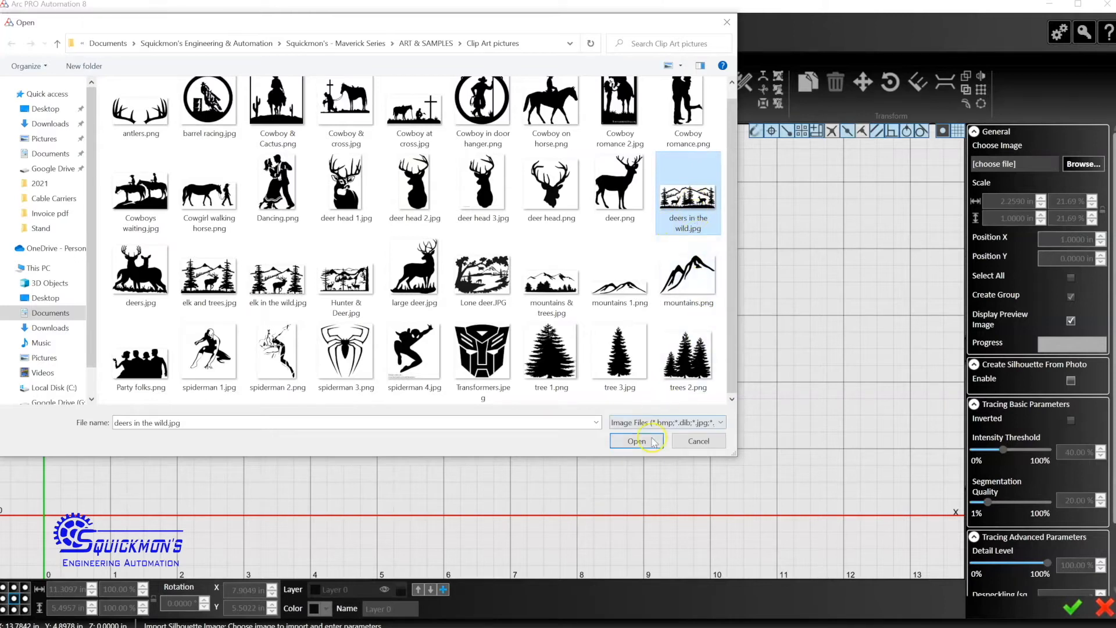
# Step: Load the chosen picture so it is traced into a 6021-line silhouette of mountains, trees and deer
pyautogui.click(635, 440)
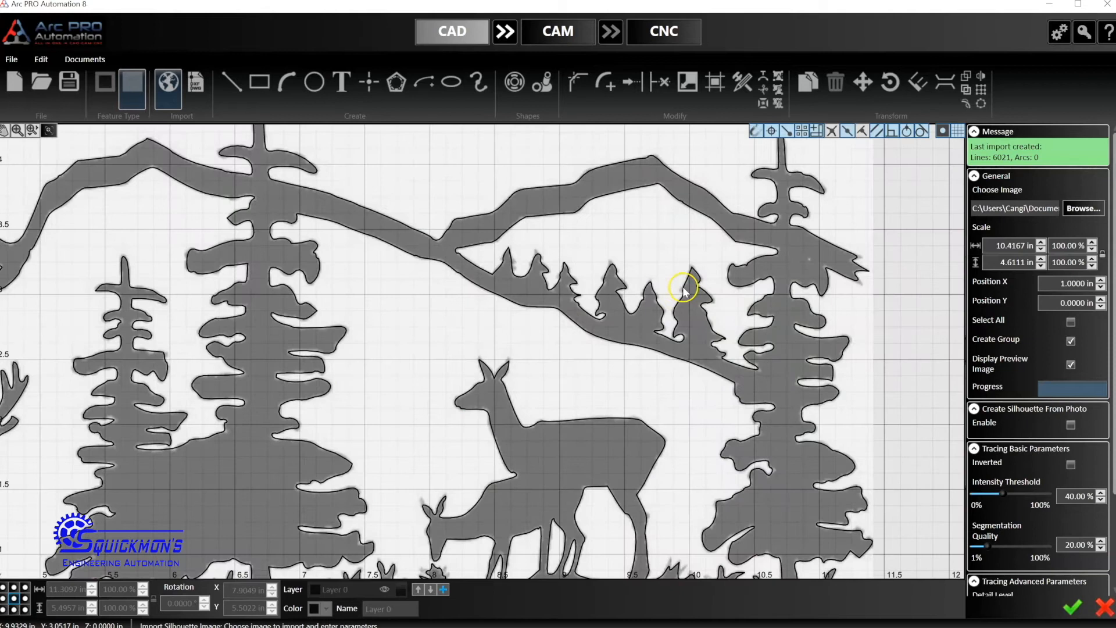
pyautogui.moveTo(879, 347)
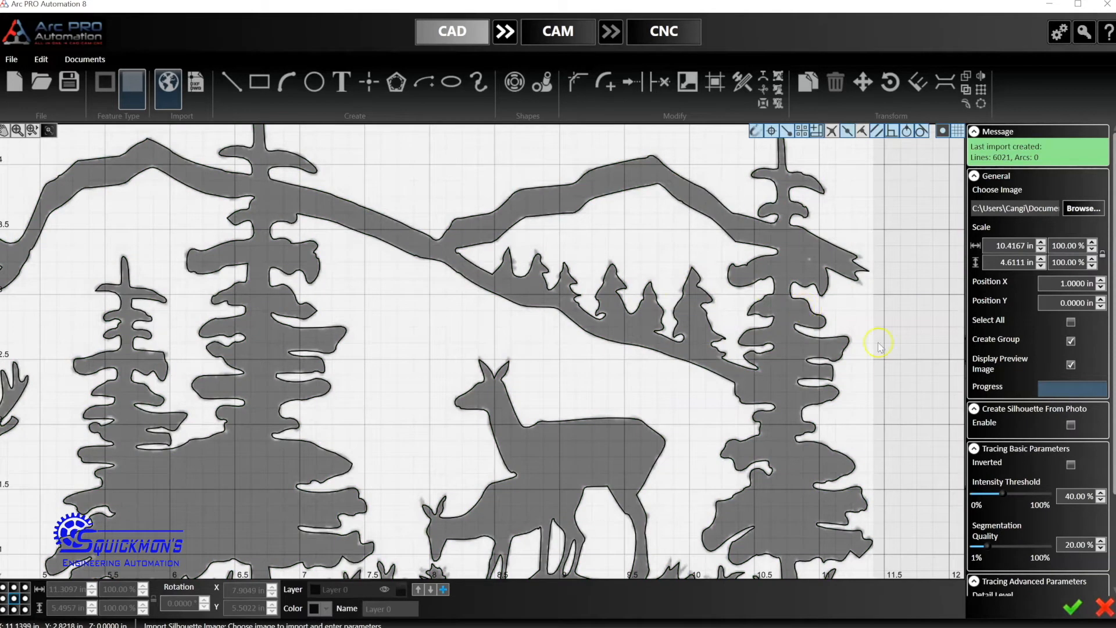
# Step: Adjust the tracing Intensity Threshold slider to about 43.92% and regenerate the silhouette
pyautogui.moveTo(1004, 494); pyautogui.dragTo(986, 494)
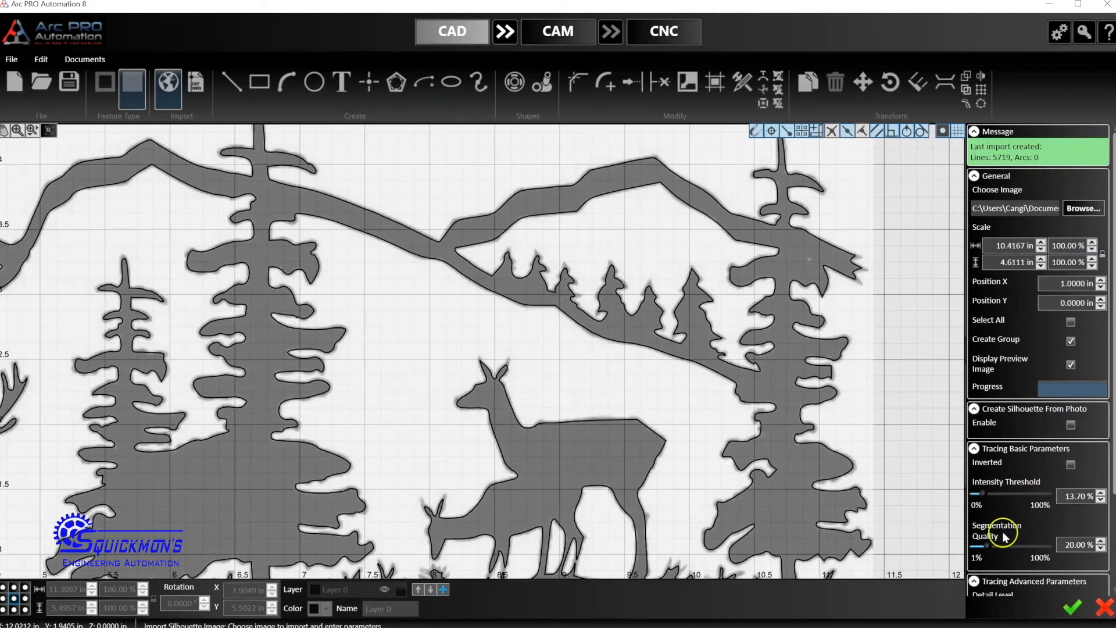
pyautogui.moveTo(989, 544)
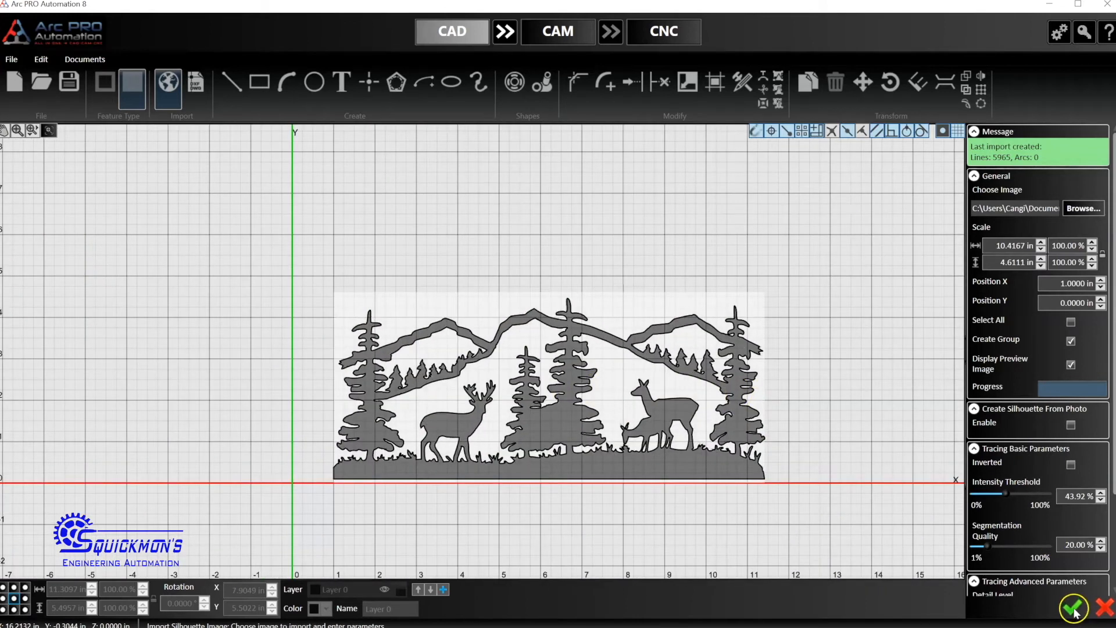
# Step: Accept the traced import and select the deer silhouette for resizing to 24 in wide
pyautogui.click(1072, 607)
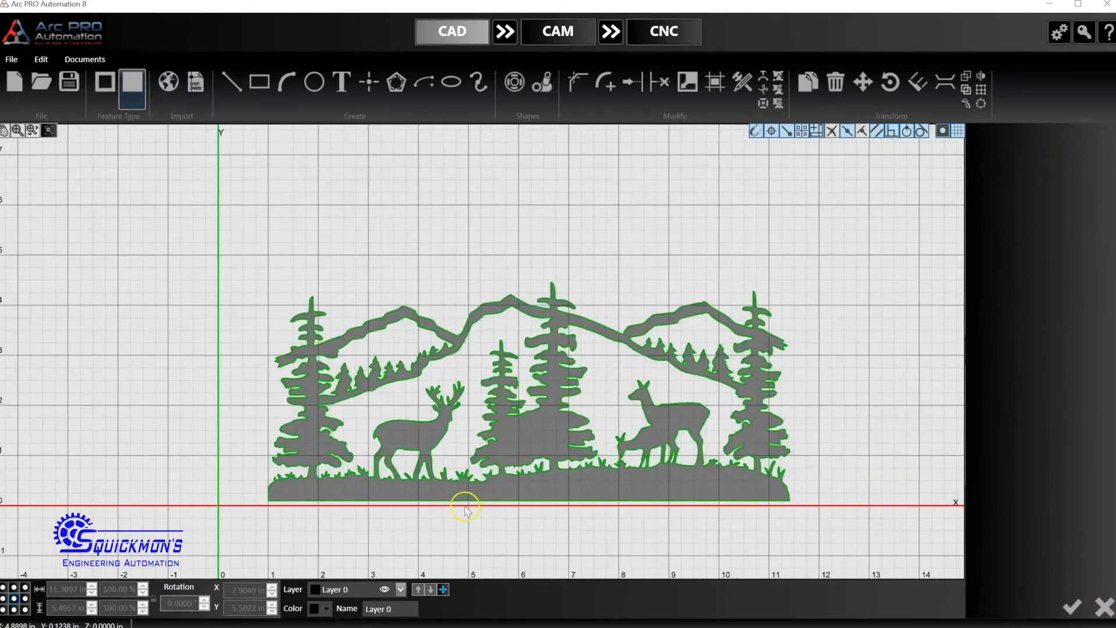
pyautogui.click(466, 505)
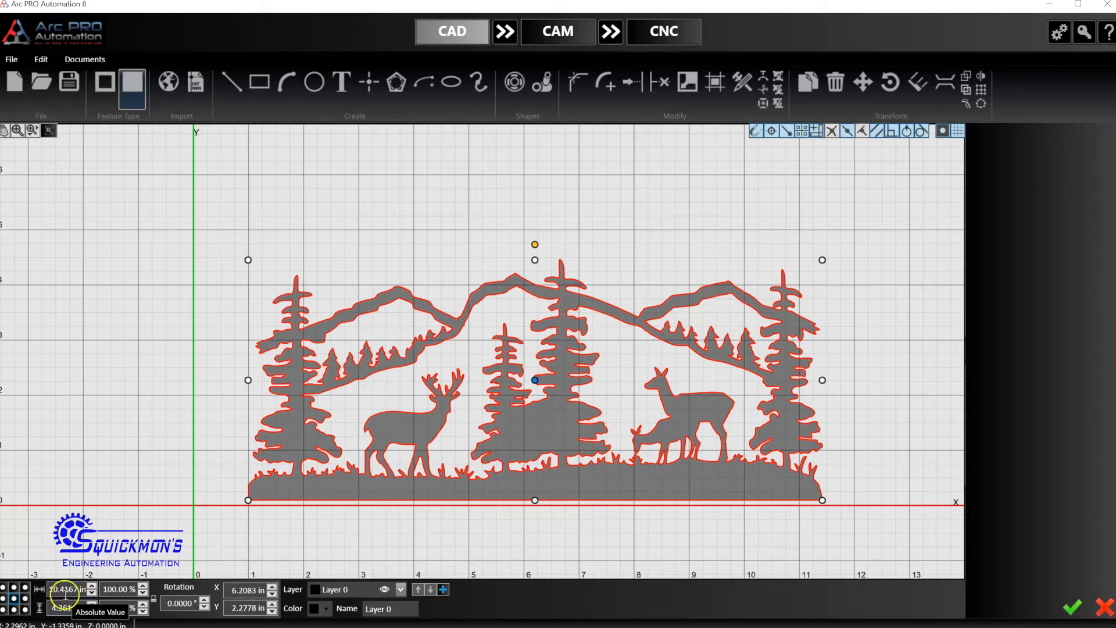
pyautogui.moveTo(153, 603)
pyautogui.write('24.0000')
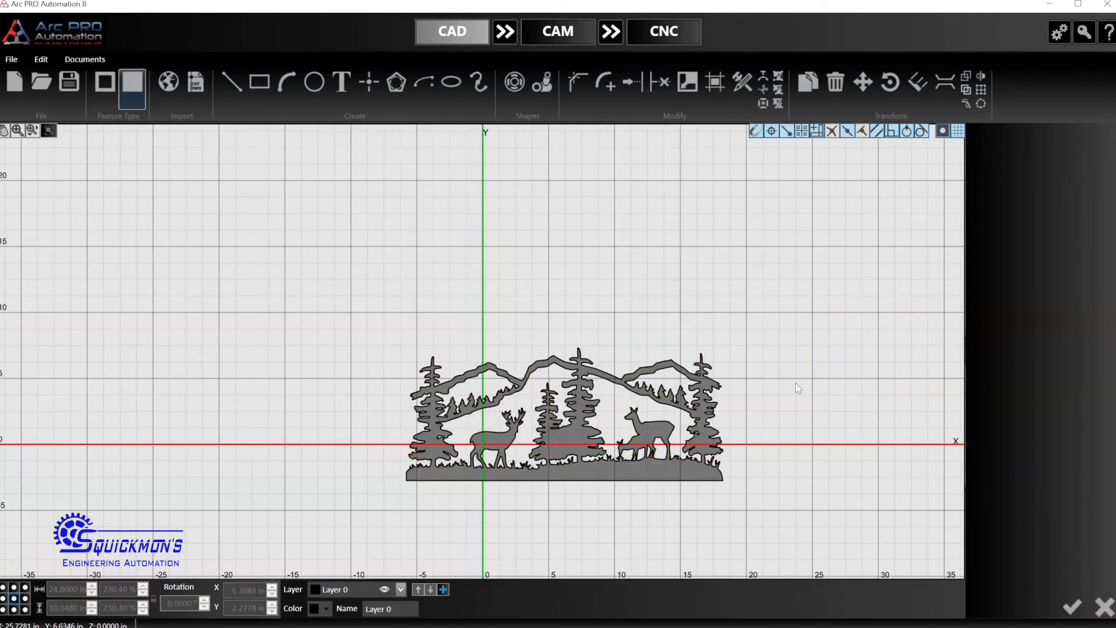
pyautogui.click(565, 413)
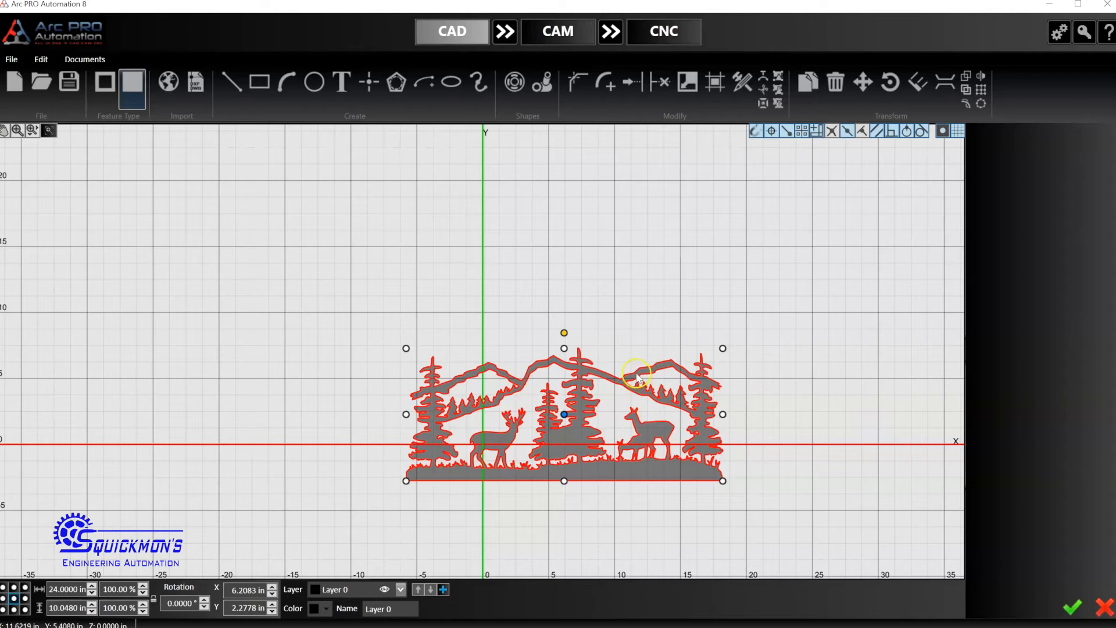
pyautogui.moveTo(773, 406)
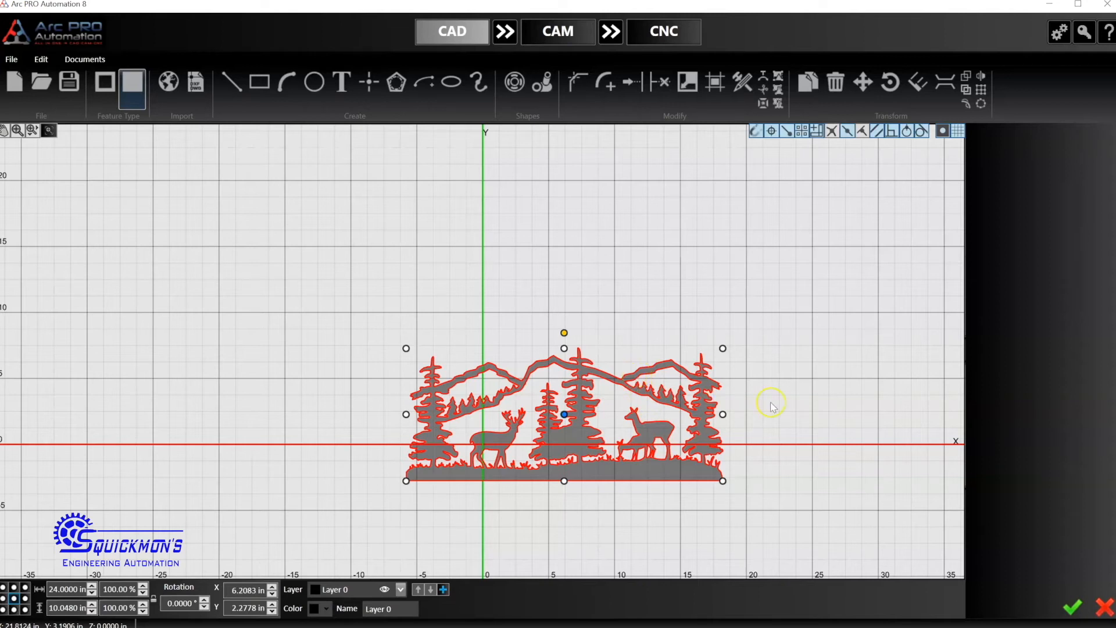
pyautogui.click(771, 403)
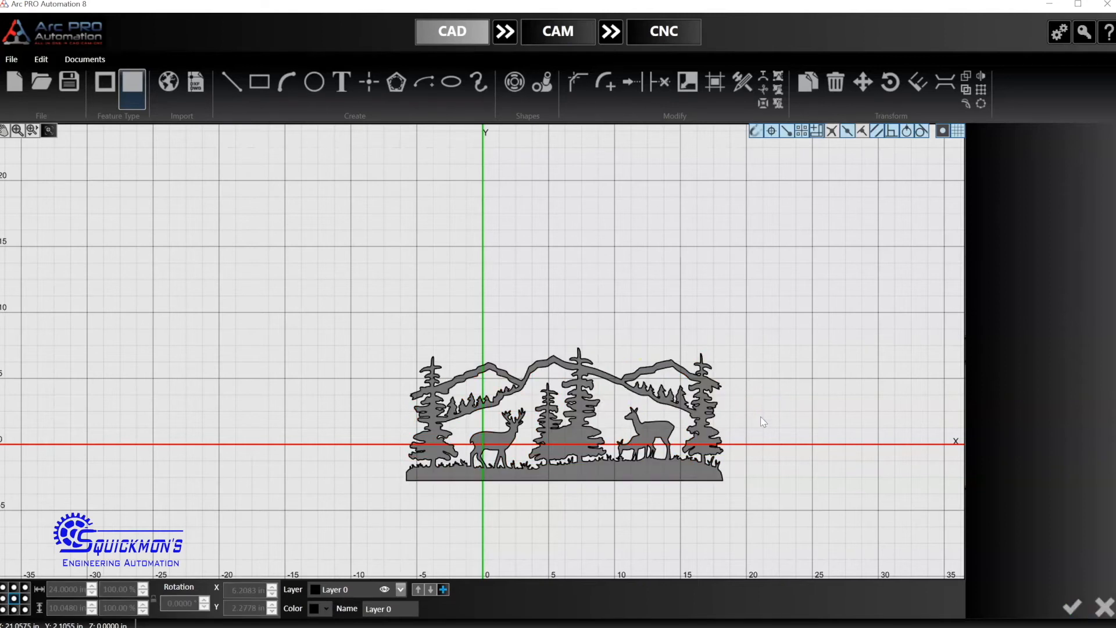
pyautogui.moveTo(168, 81)
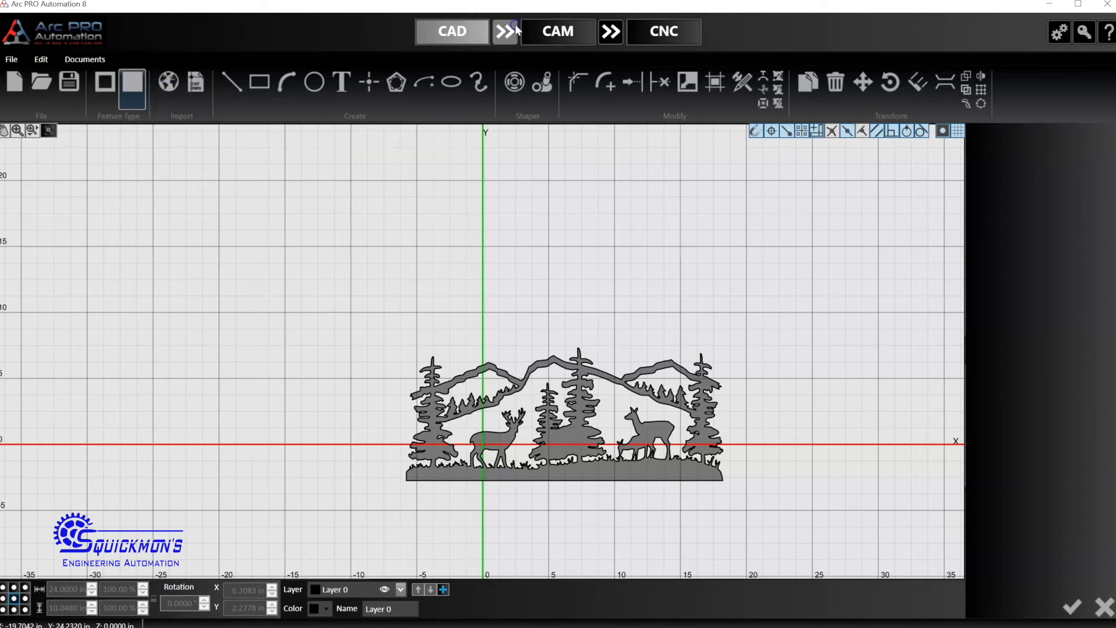
# Step: Move to CAM and reshape the arc lead-in to about 0.35 in radius and 47° on the mountain outline
pyautogui.click(558, 32)
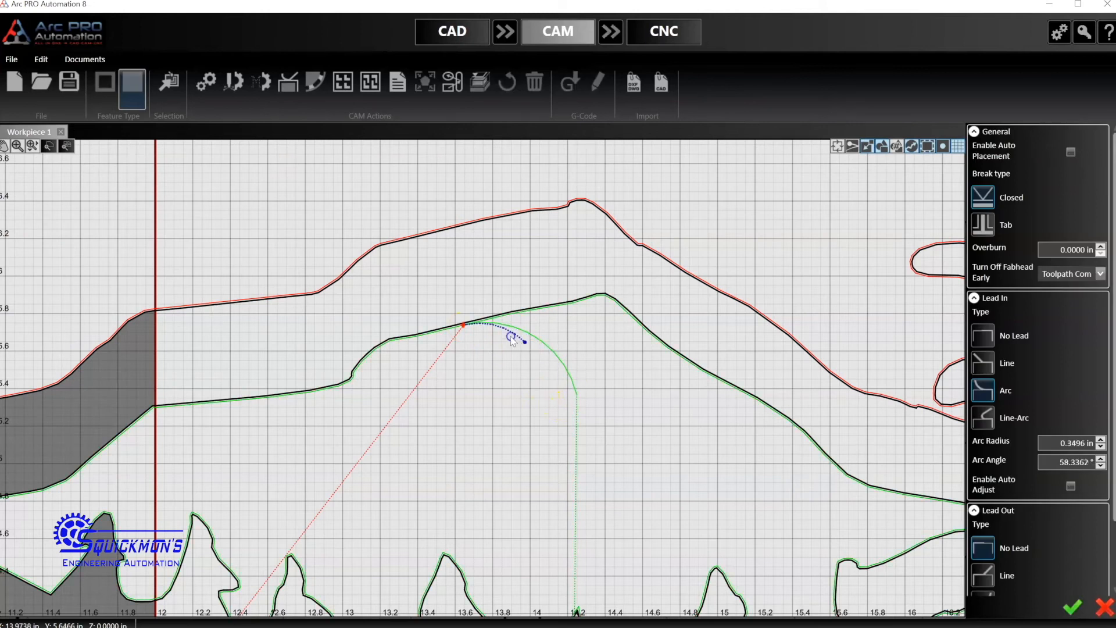
pyautogui.moveTo(511, 341); pyautogui.dragTo(517, 336)
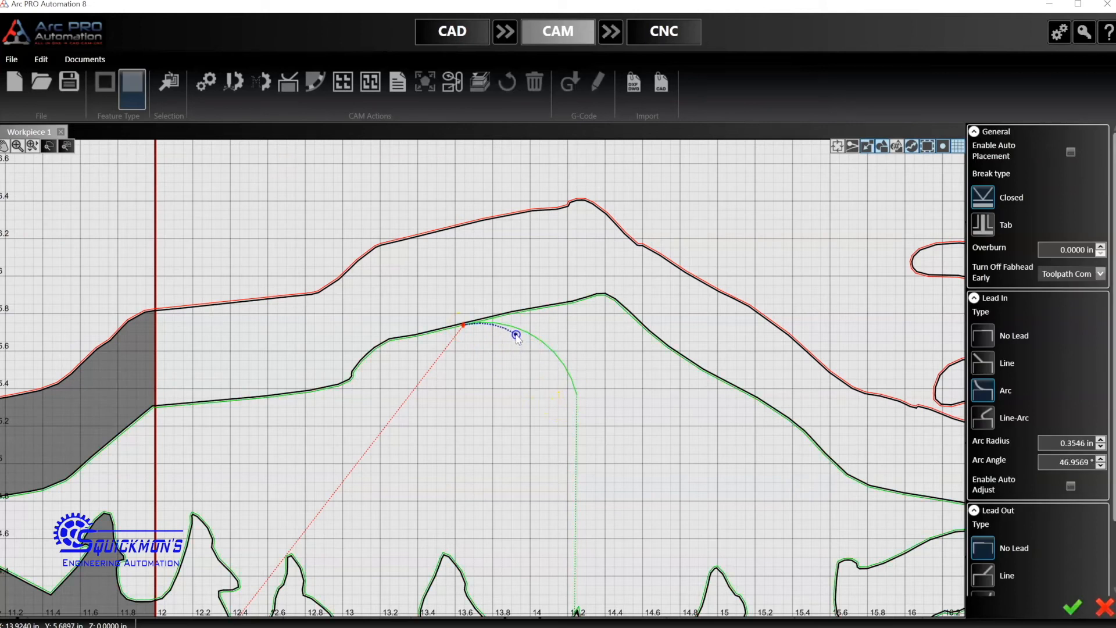